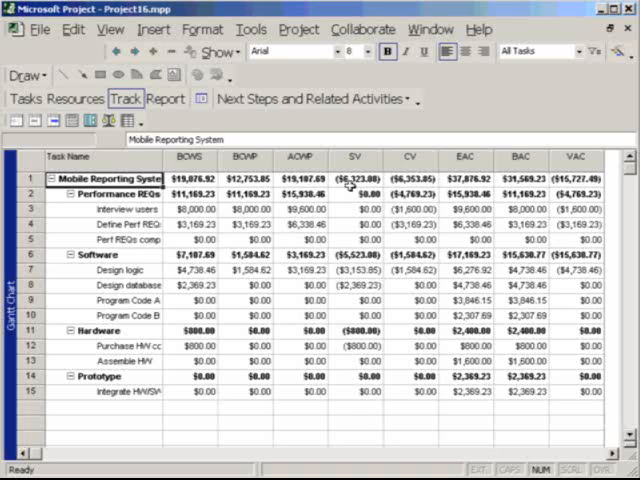
{"action": "mouse_move", "coordinate": [322, 172]}
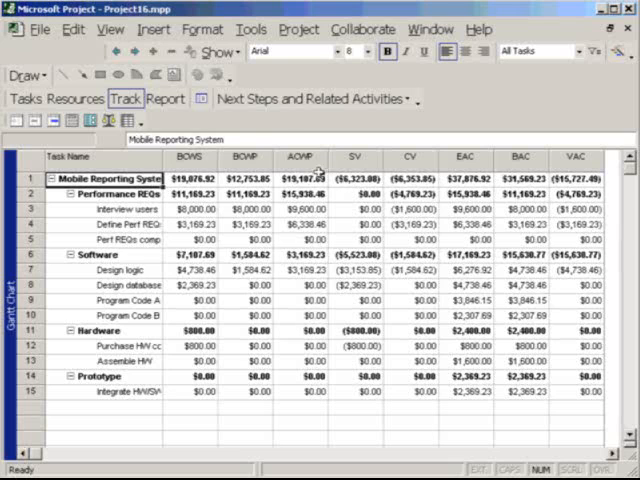
Switch the task sheet from the Earned Value table to the Variance table
{"action": "left_click", "coordinate": [116, 32]}
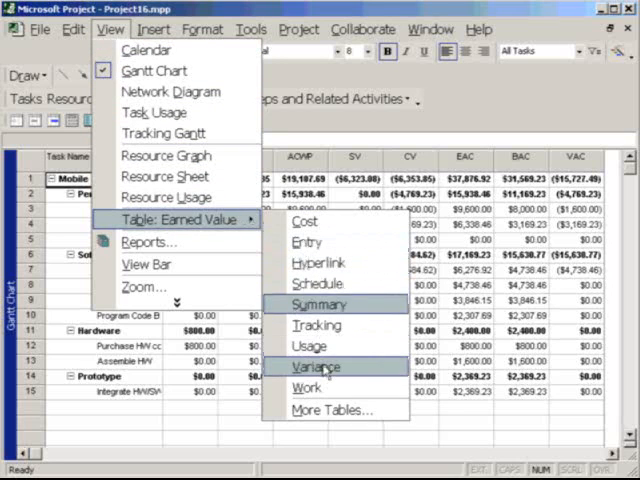
{"action": "left_click", "coordinate": [312, 366]}
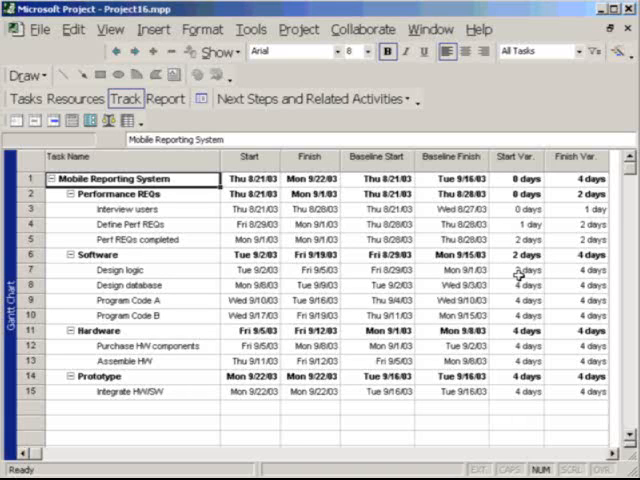
{"action": "mouse_move", "coordinate": [536, 270]}
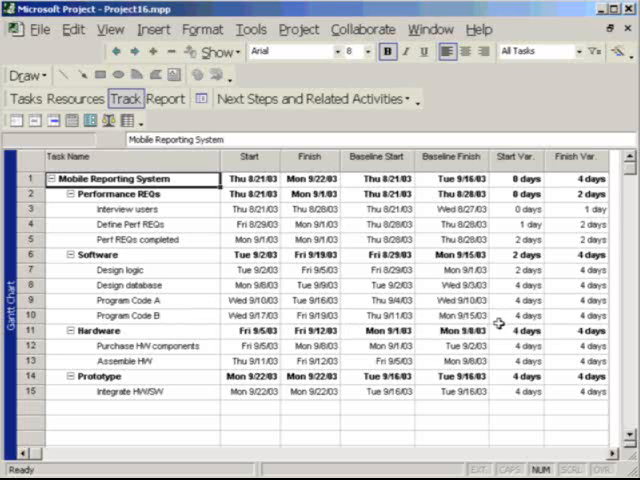
{"action": "mouse_move", "coordinate": [212, 328]}
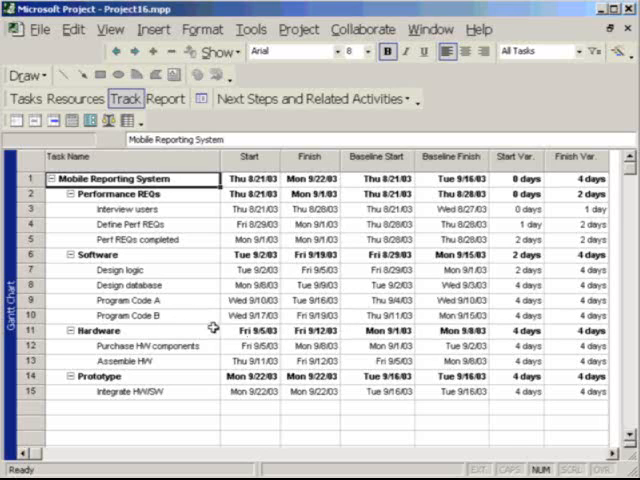